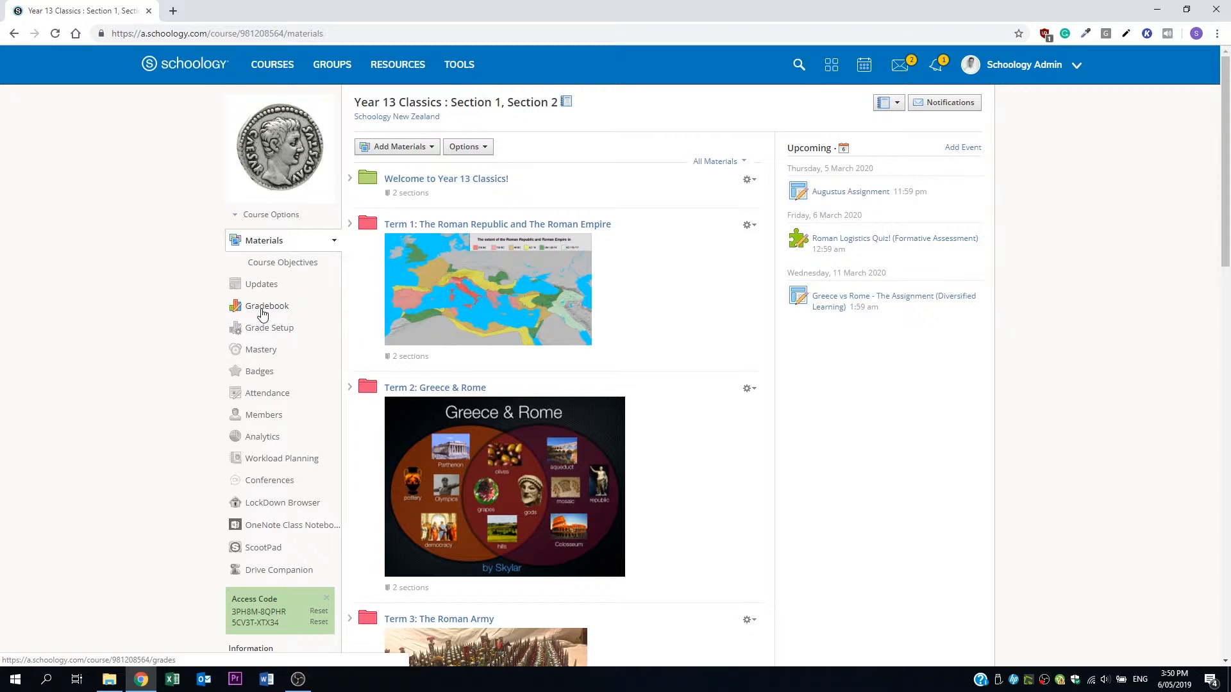
- Show the school's grading scales under School Management's Grade Settings
left_click(267, 306)
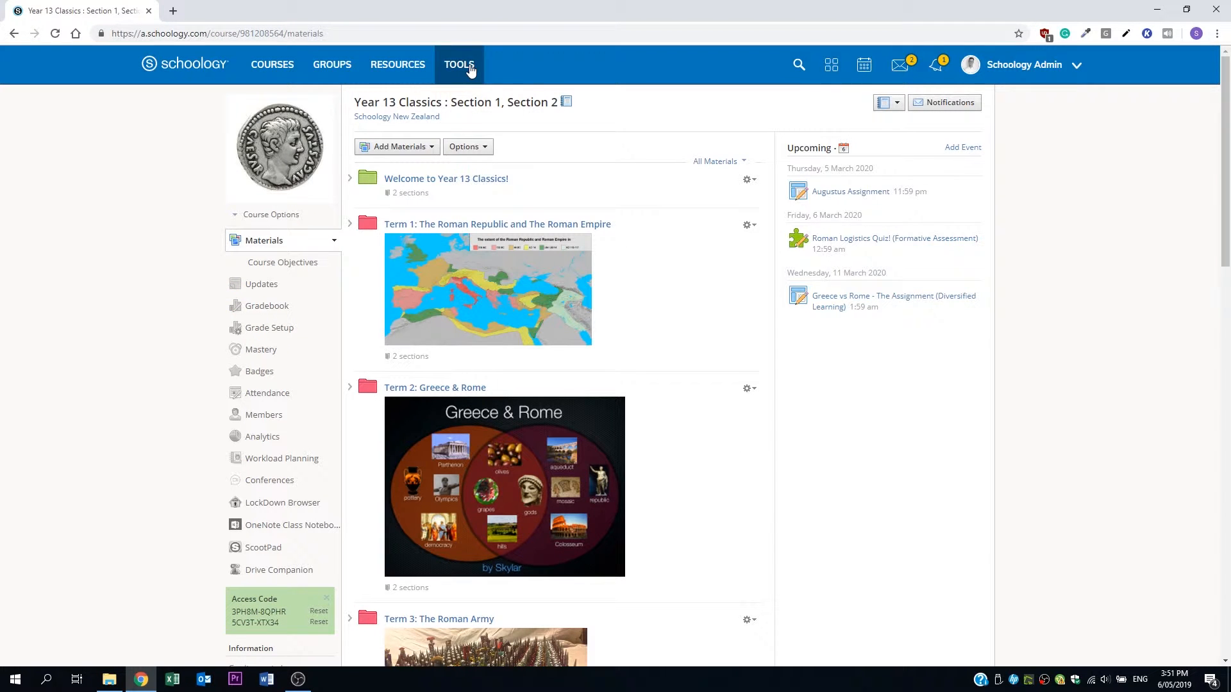
left_click(459, 65)
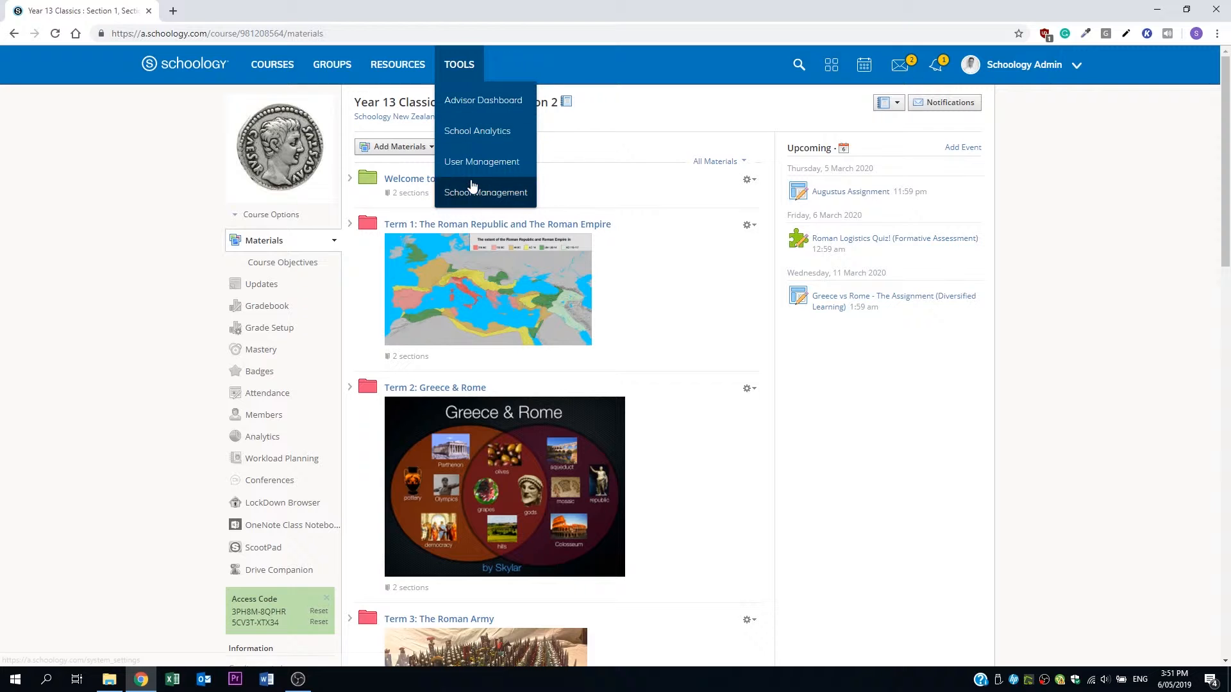
left_click(485, 192)
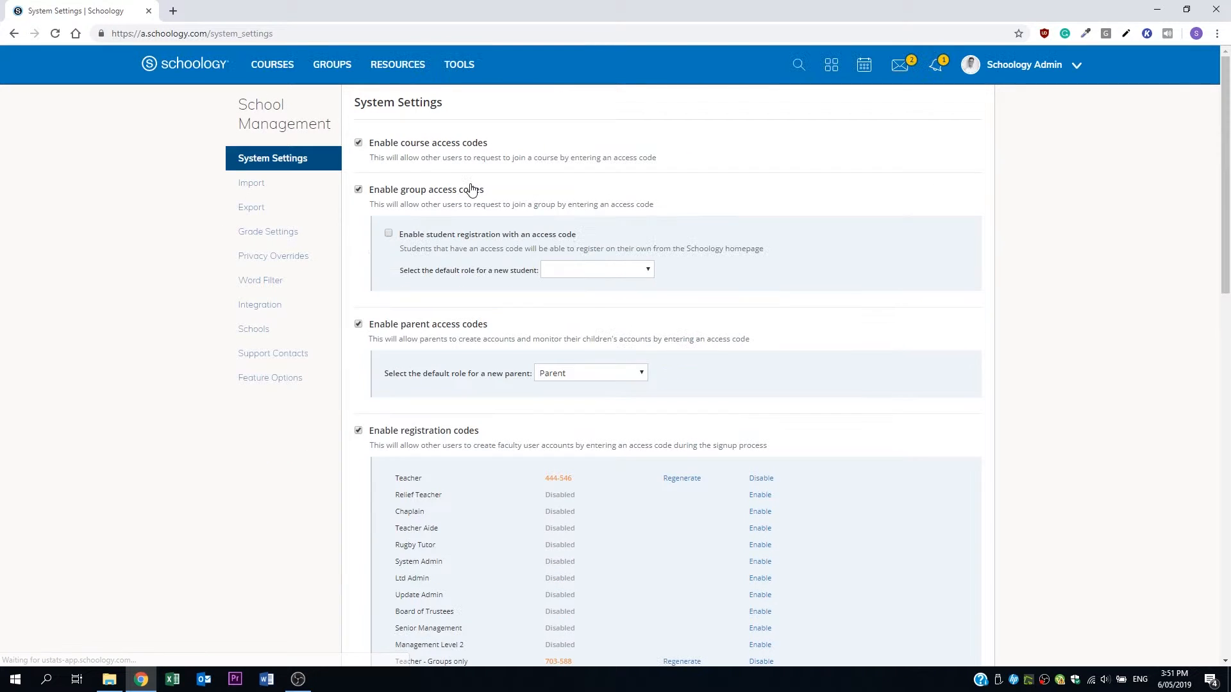
left_click(268, 231)
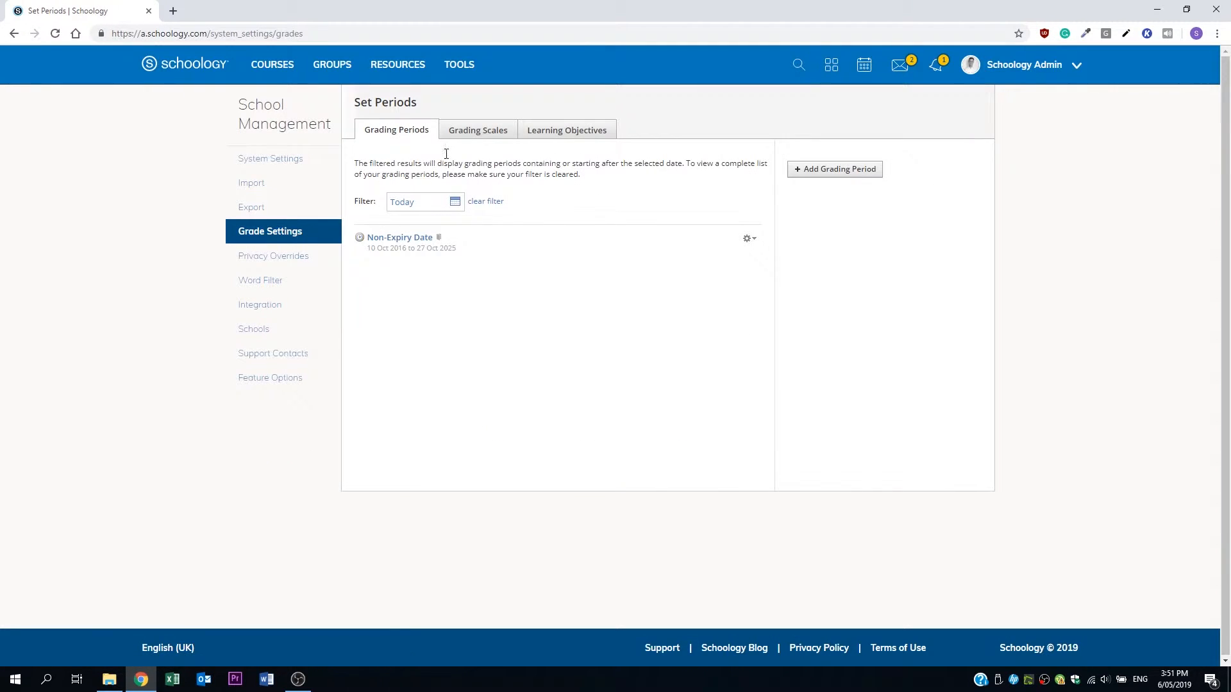
left_click(476, 129)
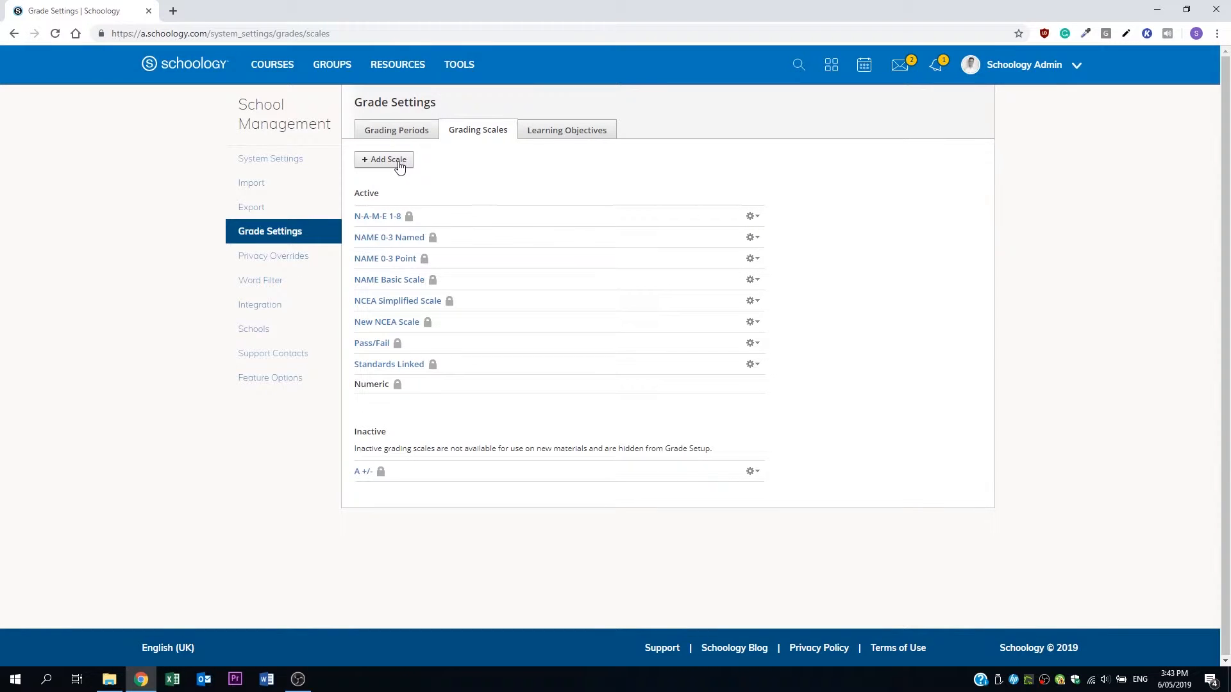
- Open a blank Add Grading Scale form through Add > Scale
left_click(384, 161)
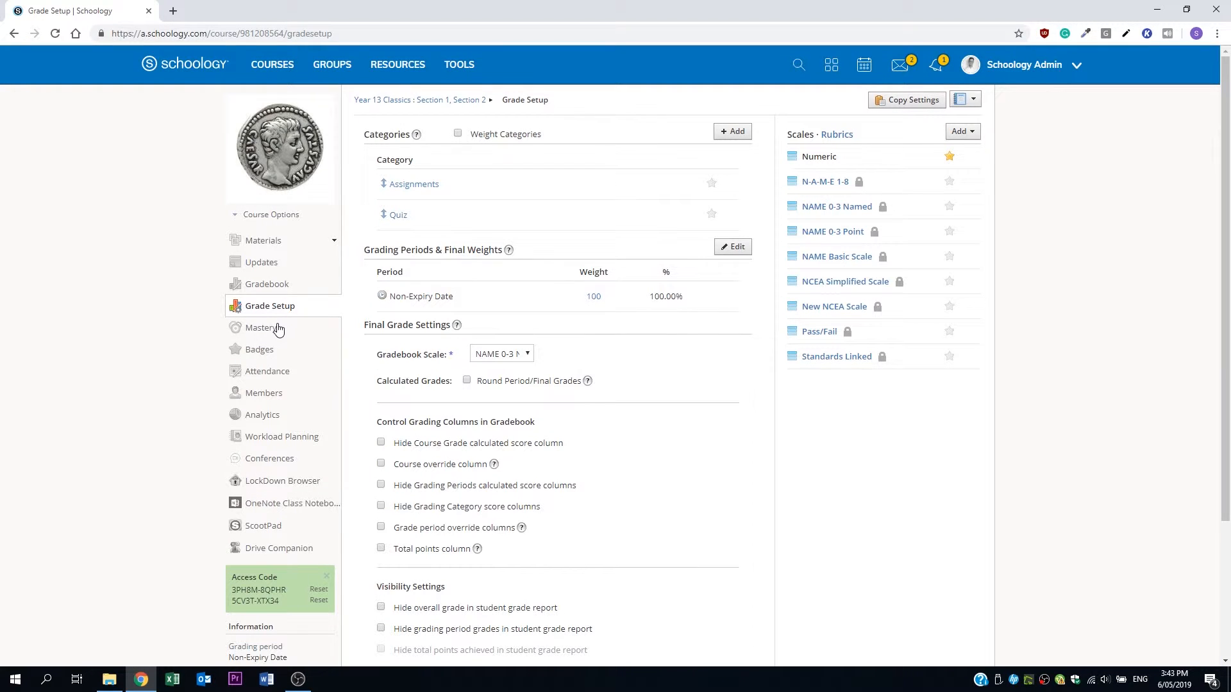
mouse_move(825, 181)
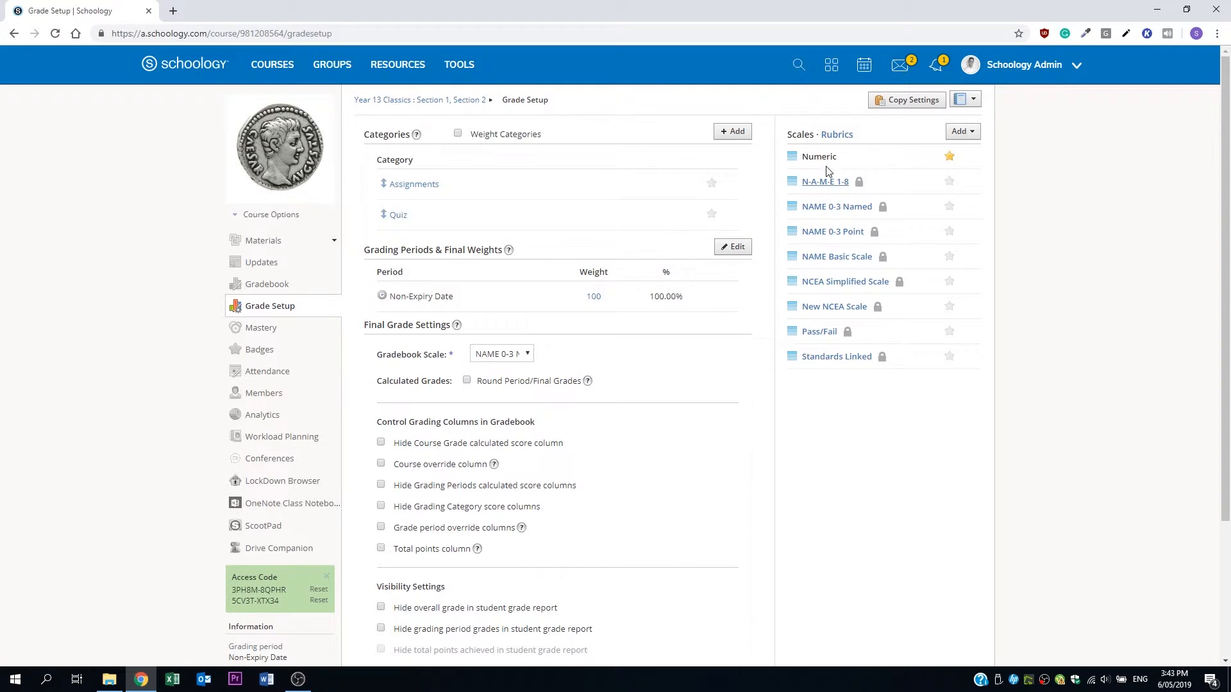
left_click(961, 131)
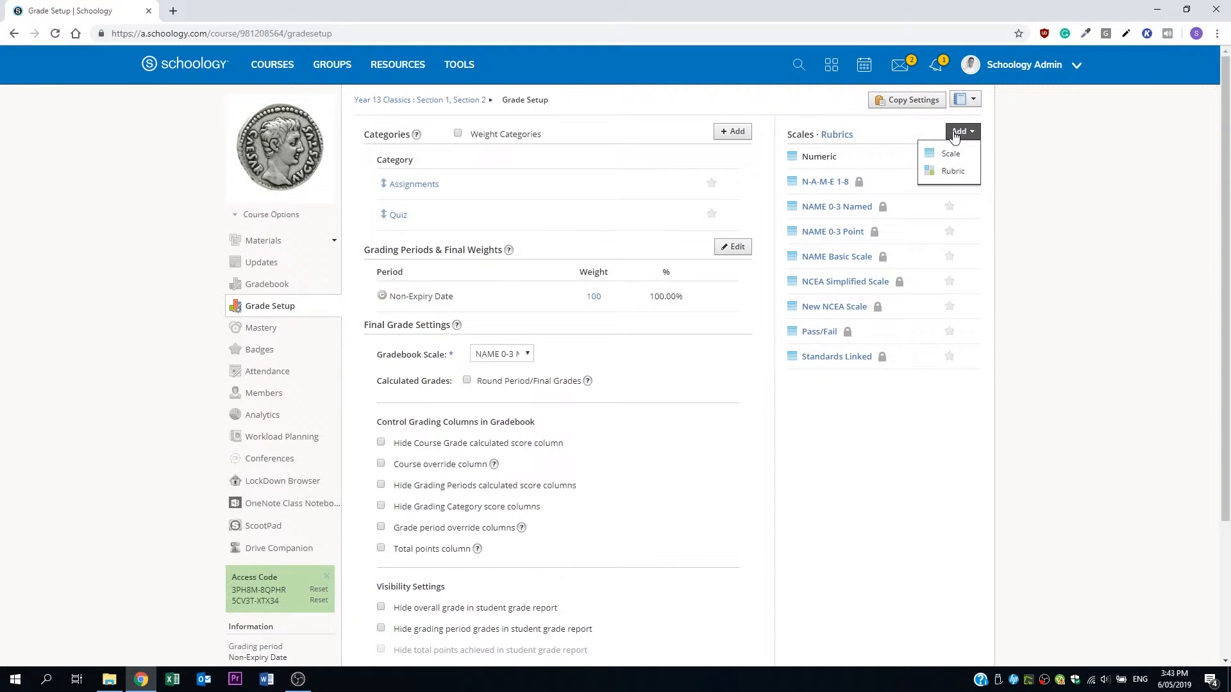
left_click(950, 154)
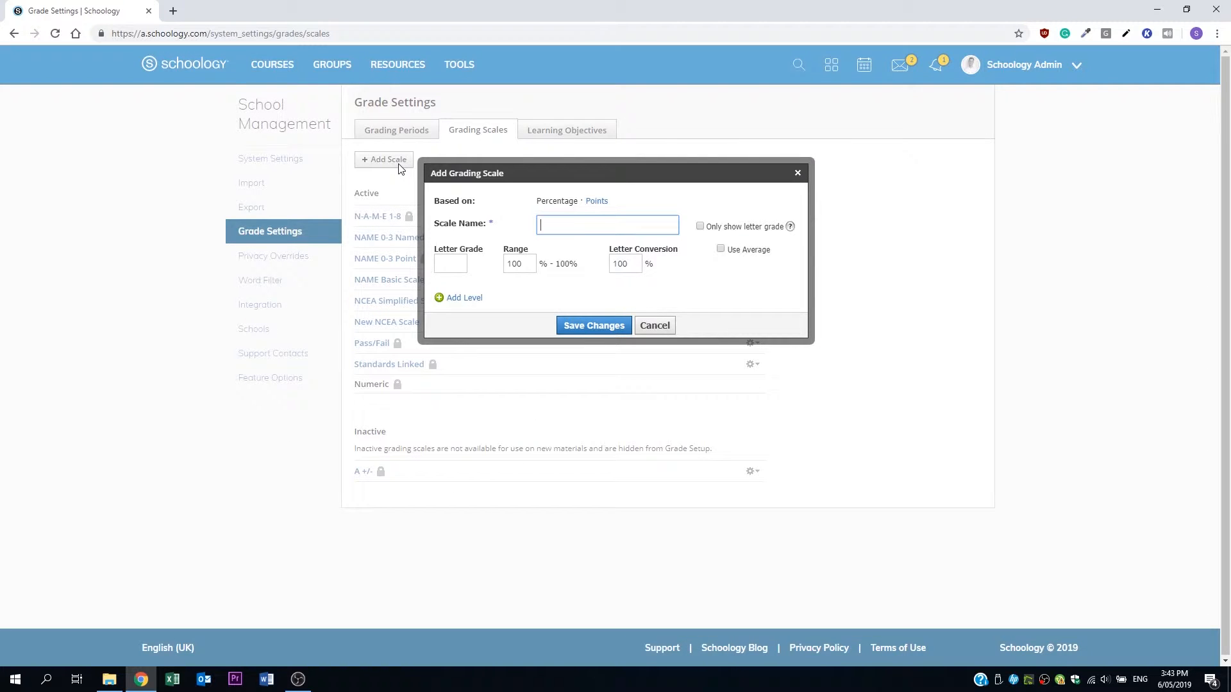
- Name the scale 'NAME Grading Scale', tick Only show letter grade, and save it
left_click(457, 298)
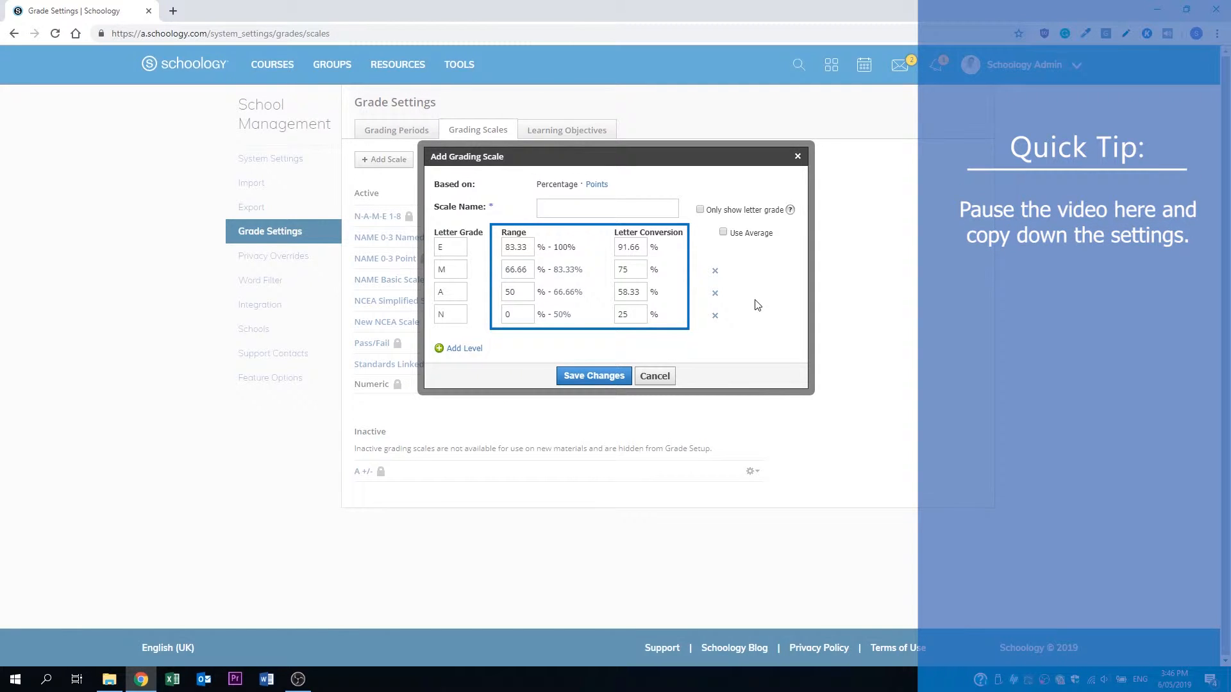
type("NA")
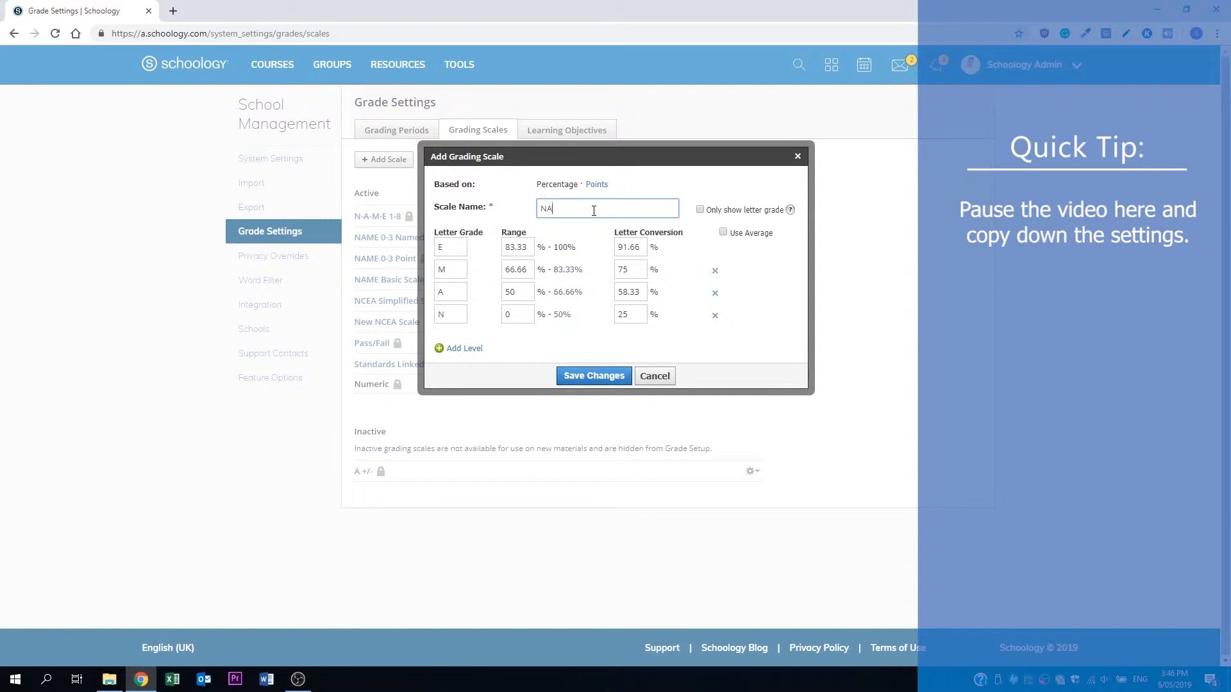
type("NAME Grading Scale")
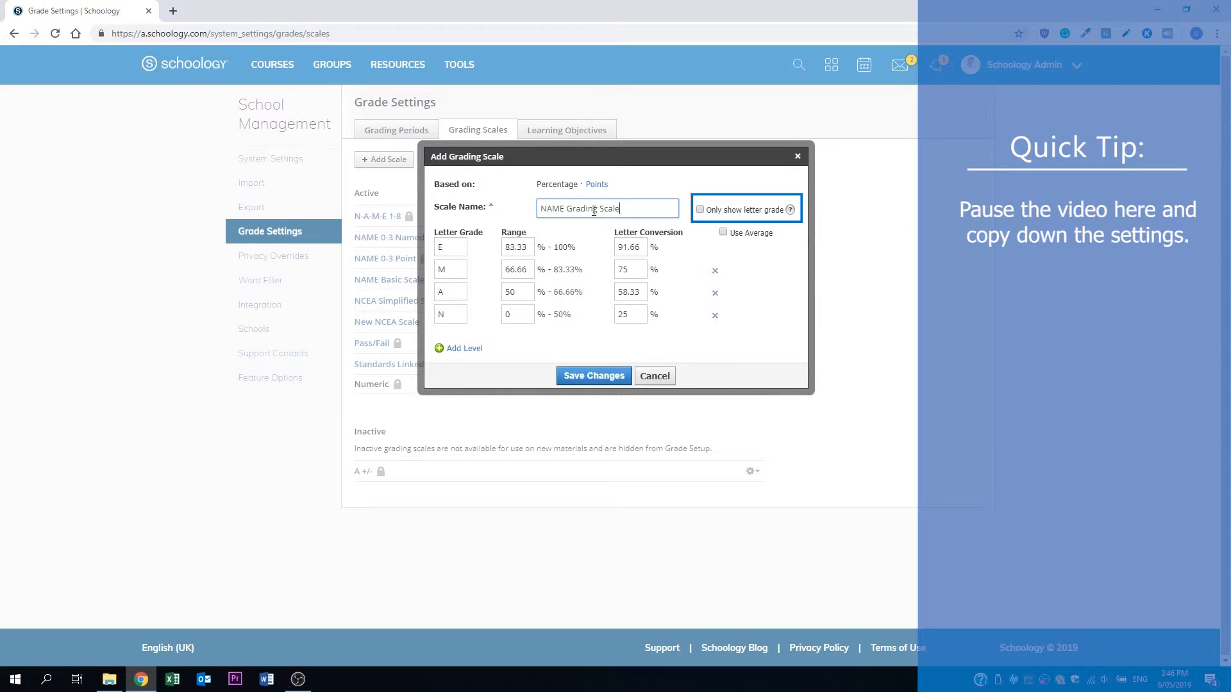
left_click(700, 209)
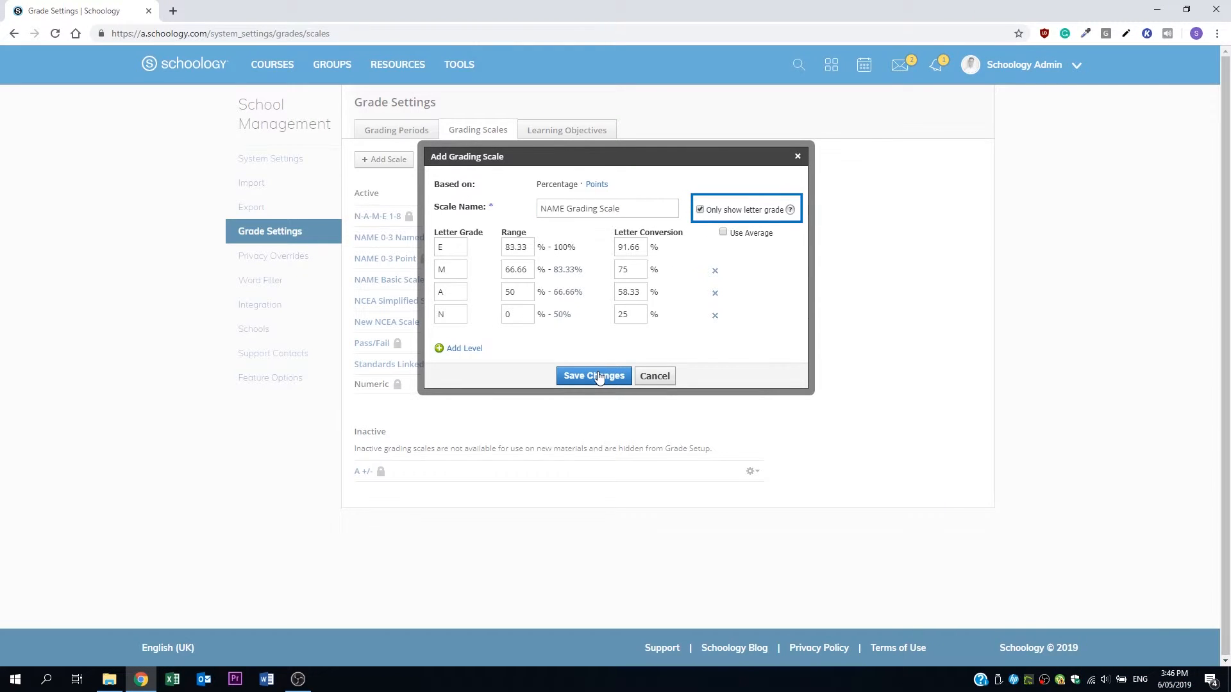
left_click(699, 210)
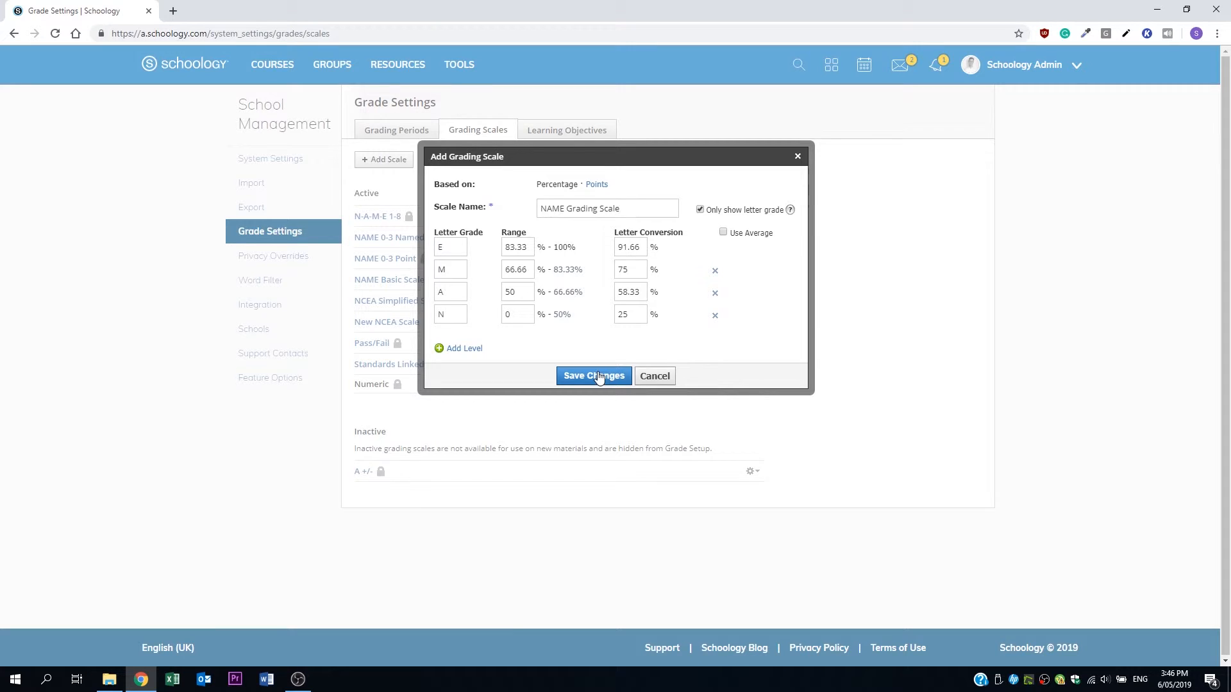
- Star NAME Grading Scale as the default in Year 13 Classics Grade Setup
left_click(592, 376)
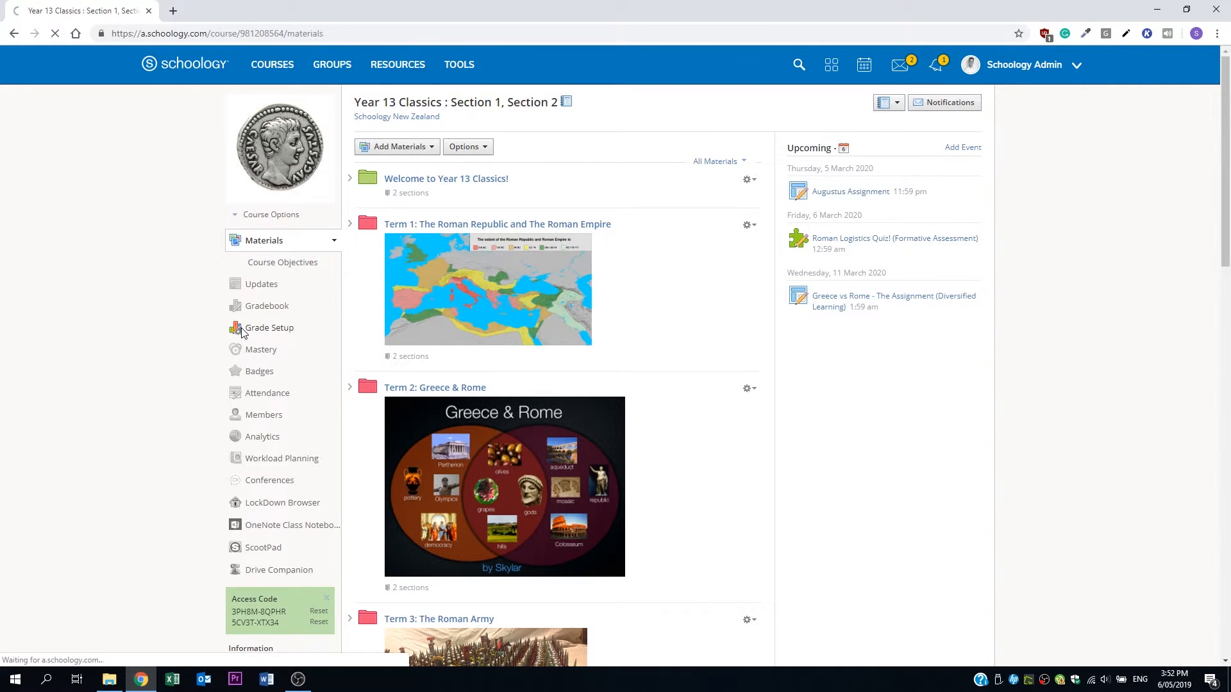
left_click(268, 328)
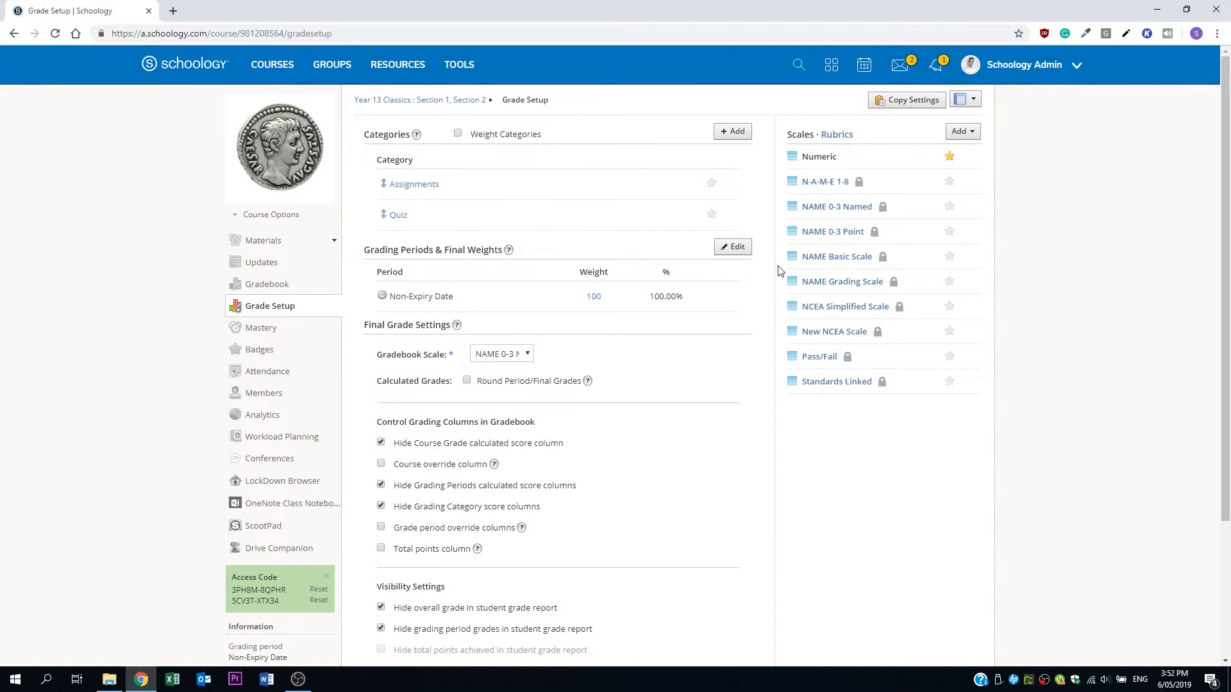
mouse_move(950, 283)
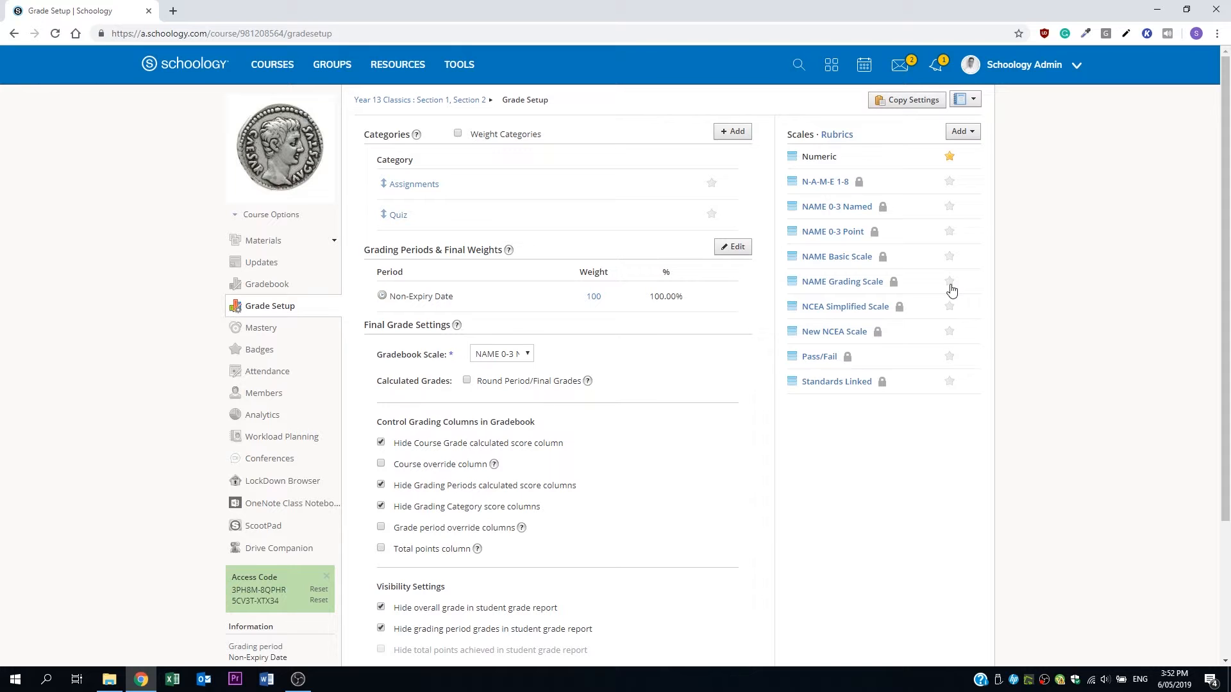
left_click(948, 281)
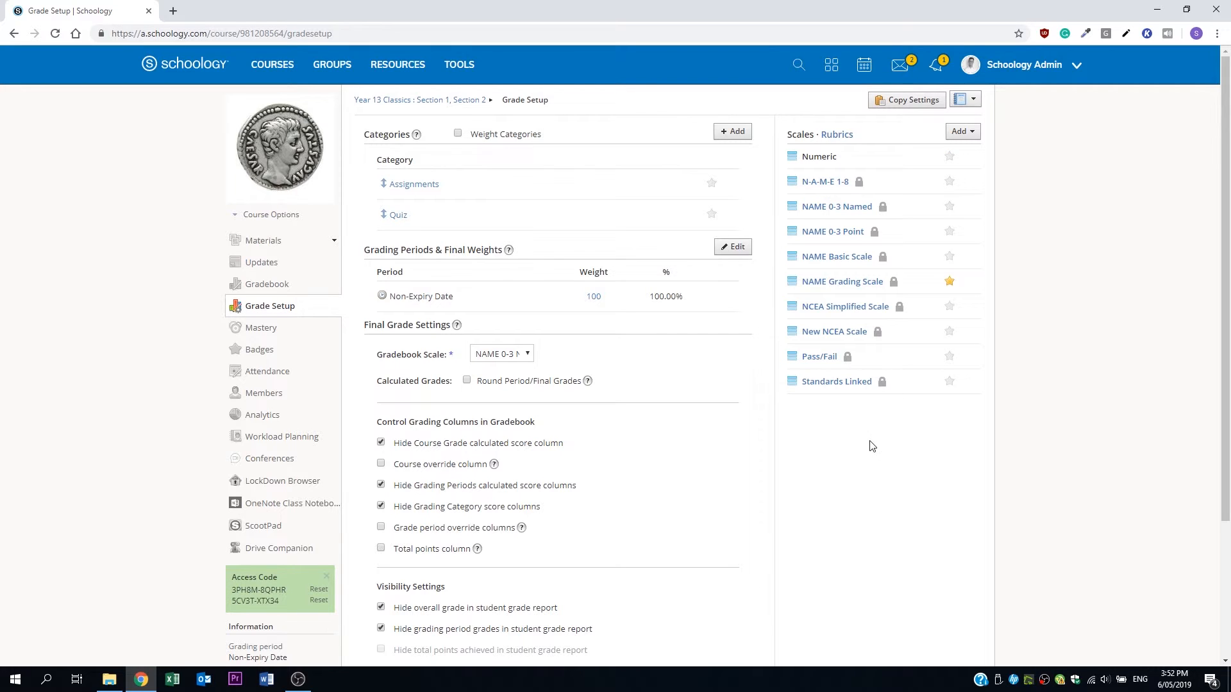
- Save the hidden-column settings, check the assignment's scale, and pick a Gradebook letter grade
scroll("down", 3)
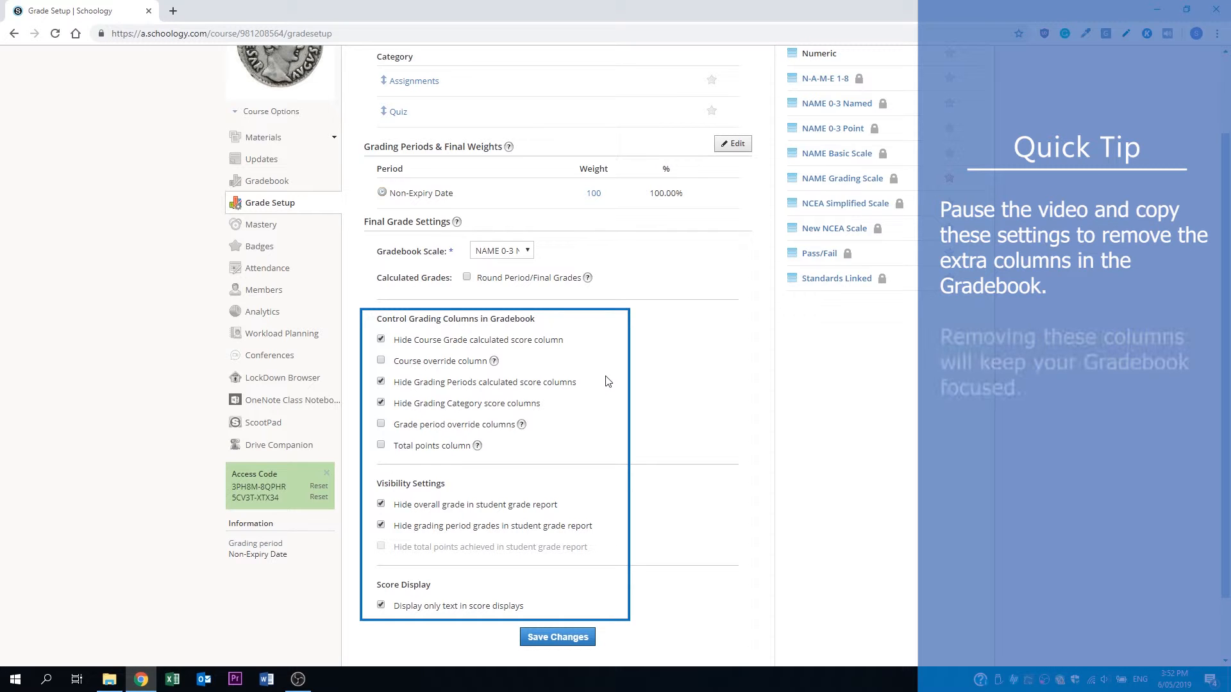
left_click(267, 181)
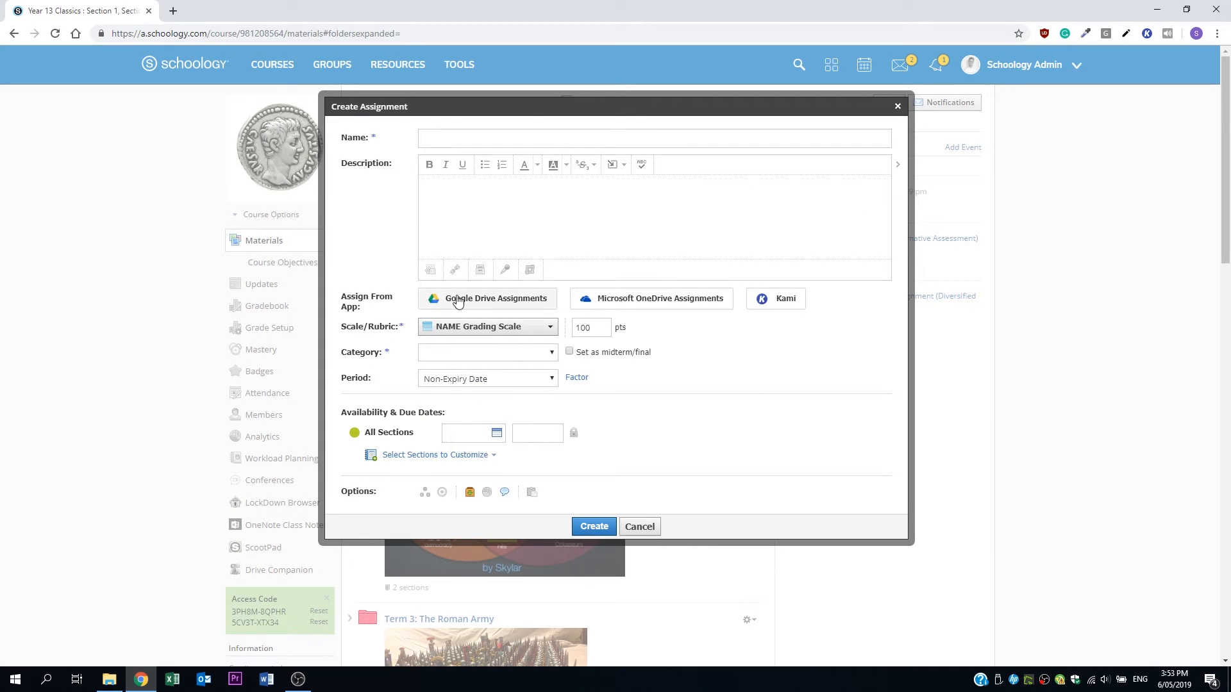
left_click(485, 326)
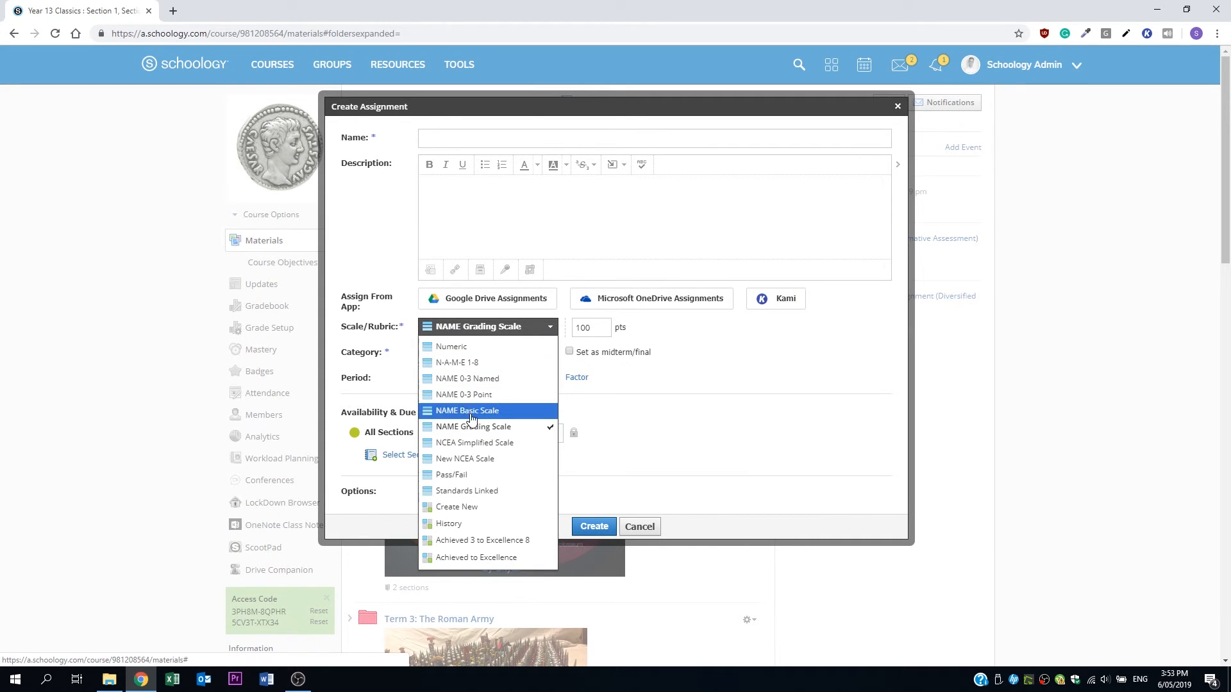
left_click(268, 283)
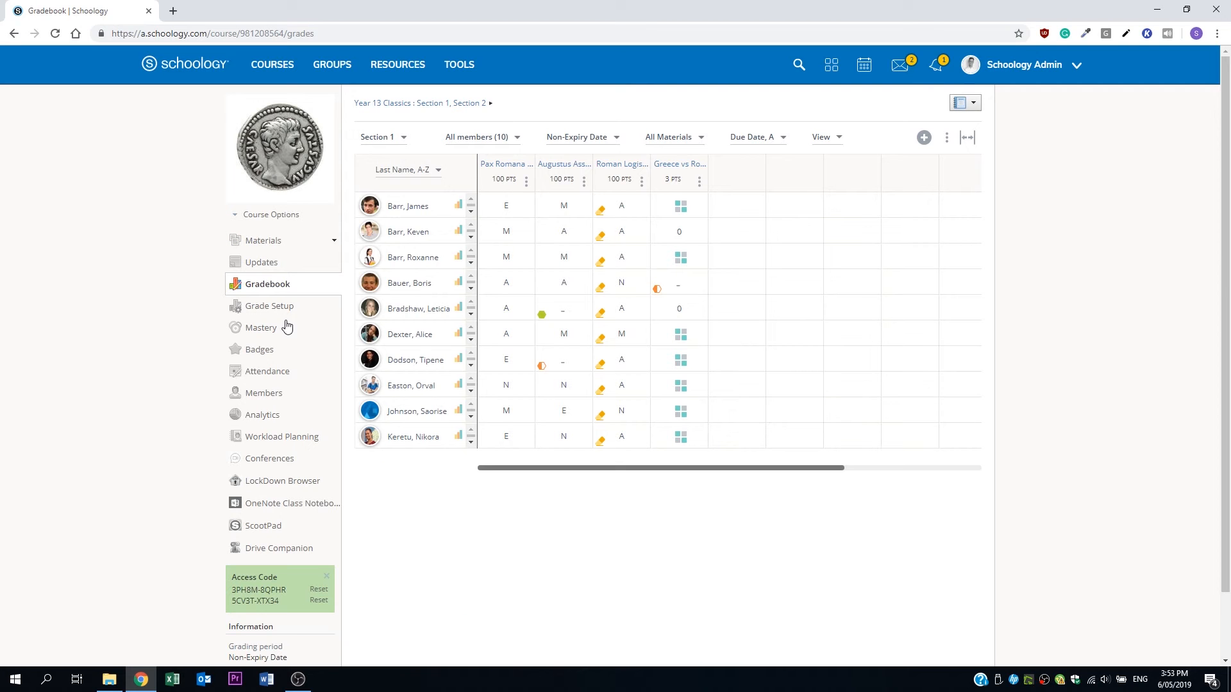
left_click(506, 206)
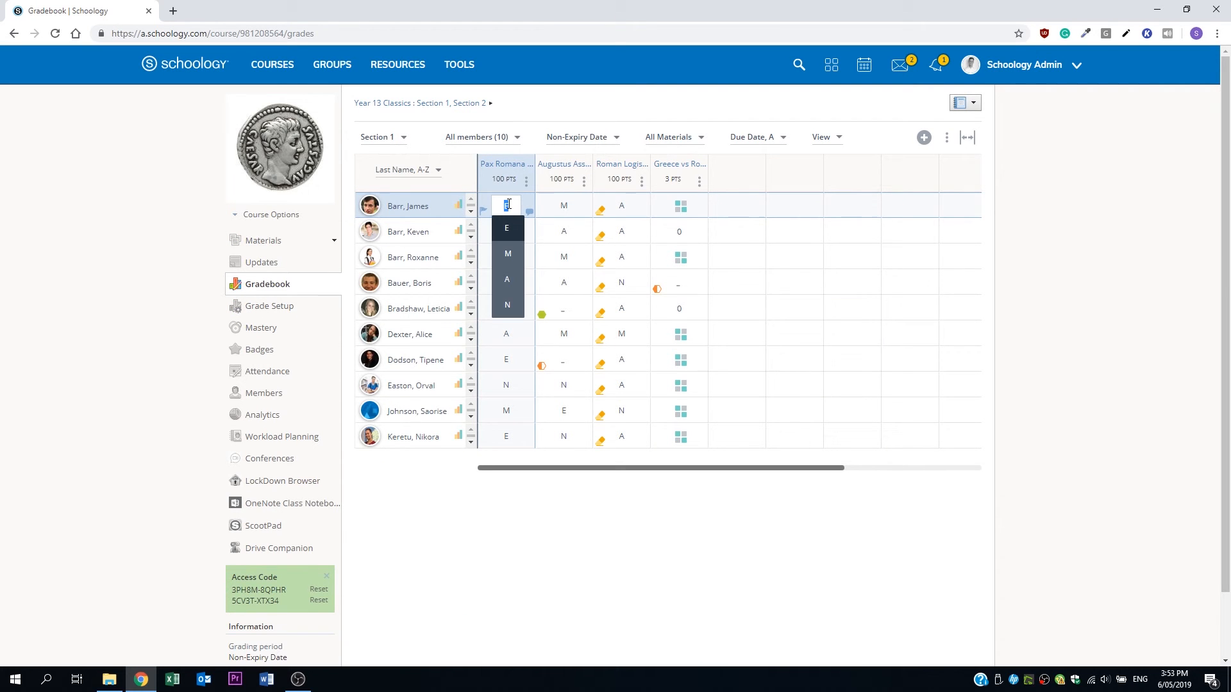